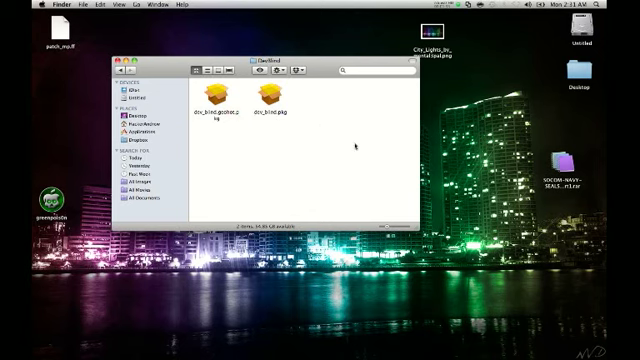
# Close the DevBlind Finder window holding the dev_blind package files.
pyautogui.click(210, 99)
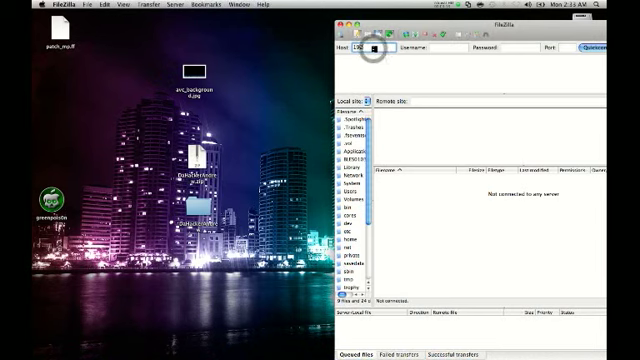
# Connect to 192.168.1.254 anonymously and go to remote directory /dev_blind.
pyautogui.write('192.168.1')
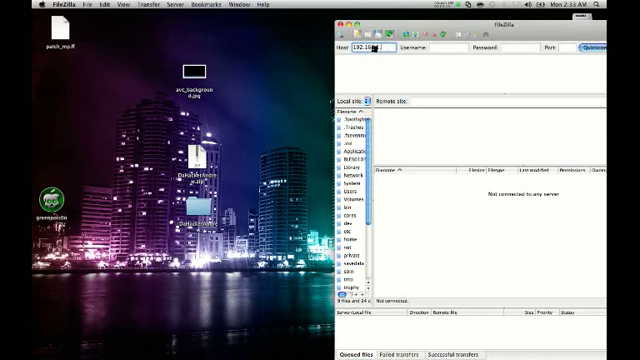
pyautogui.write('.254')
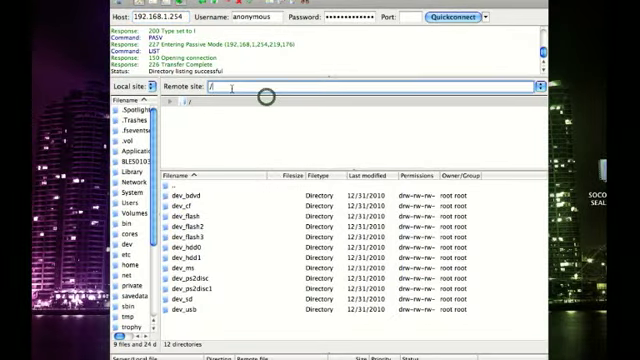
pyautogui.write('/dev_')
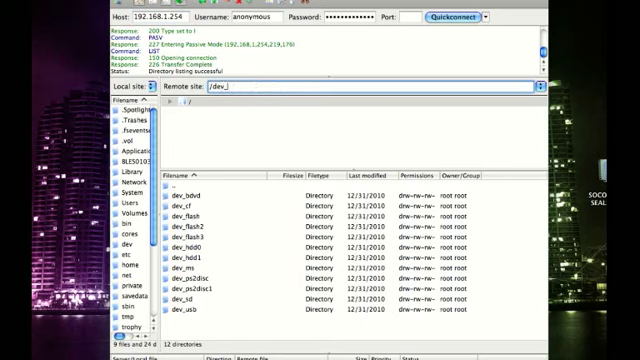
pyautogui.write('blind')
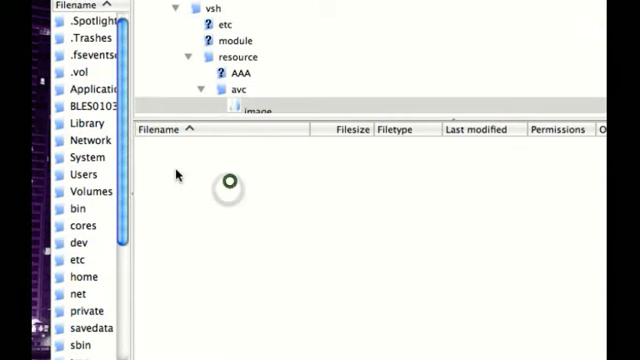
# Expand the remote avc image folder to show avc_background.jpg.
pyautogui.click(252, 107)
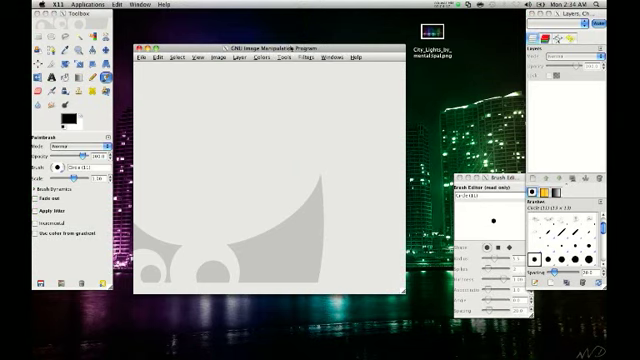
# Use File > Open in GIMP and browse to the Desktop files.
pyautogui.click(156, 63)
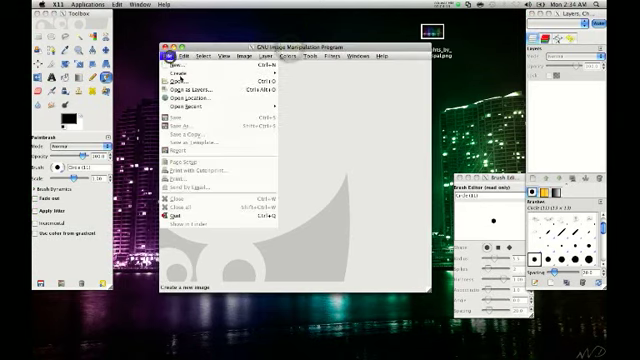
pyautogui.click(185, 94)
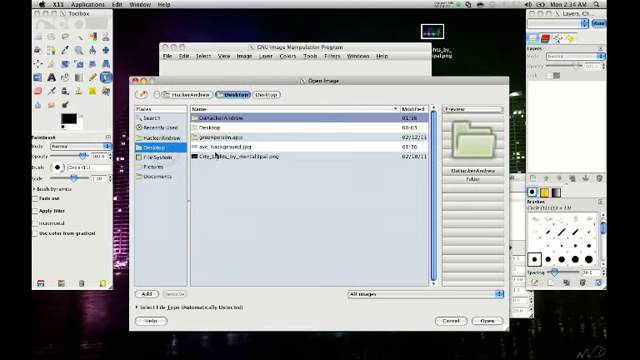
pyautogui.click(225, 156)
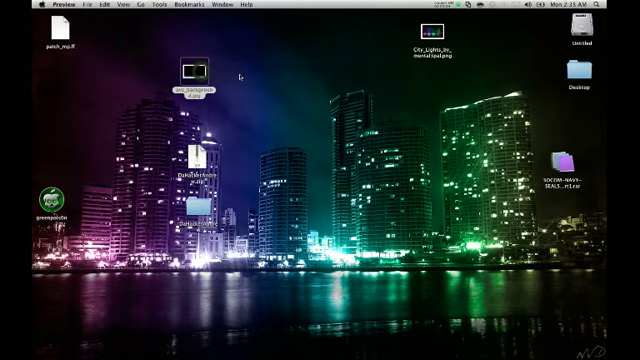
# Open avc_background.jpg in Preview, then select its Desktop icon to inspect details.
pyautogui.doubleClick(184, 72)
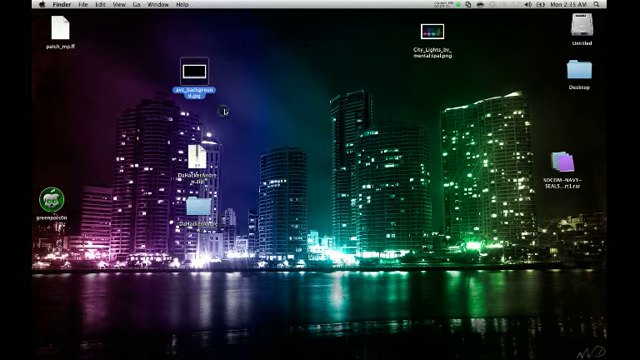
pyautogui.click(190, 78)
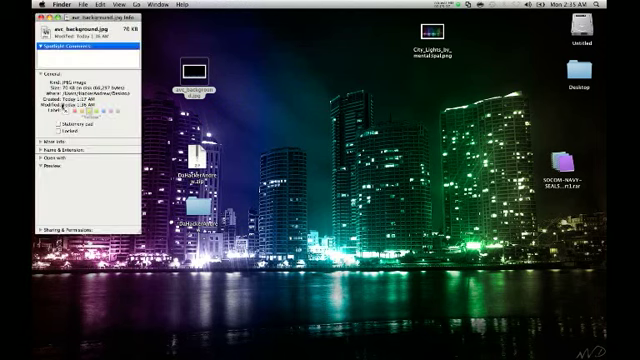